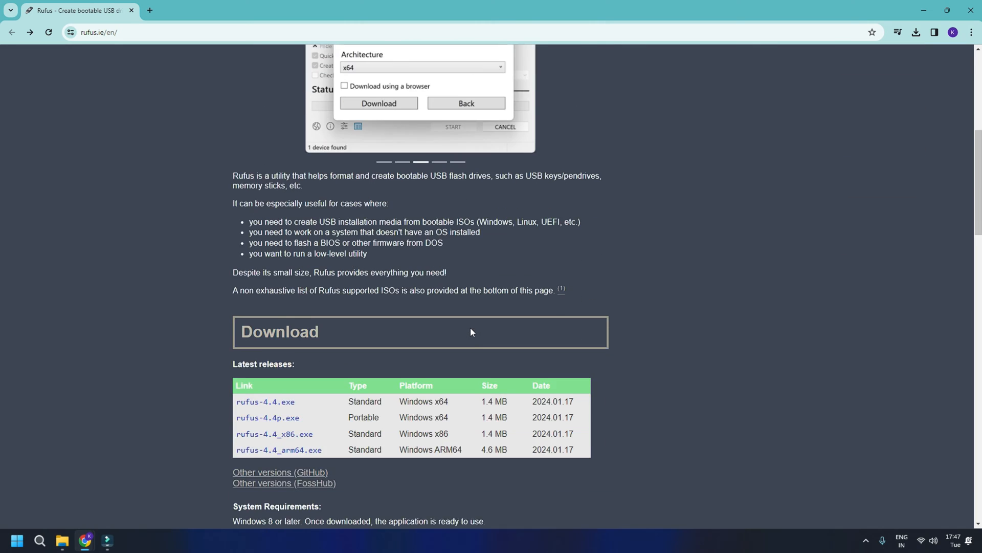
- Download the Rufus 4.4 executable from the latest releases list on rufus.ie
{"action": "scroll", "scroll_direction": "down", "scroll_amount": 3}
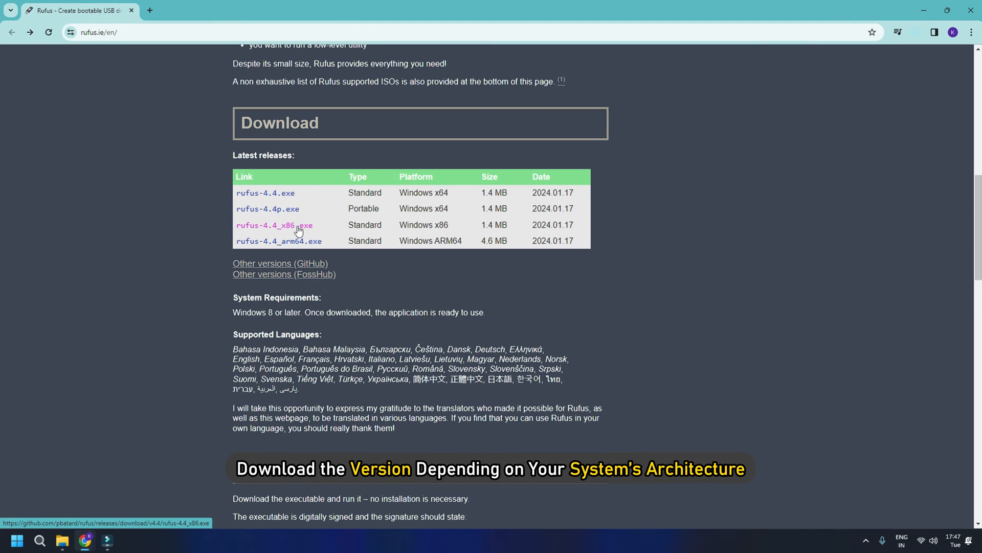
{"action": "left_click", "coordinate": [274, 224]}
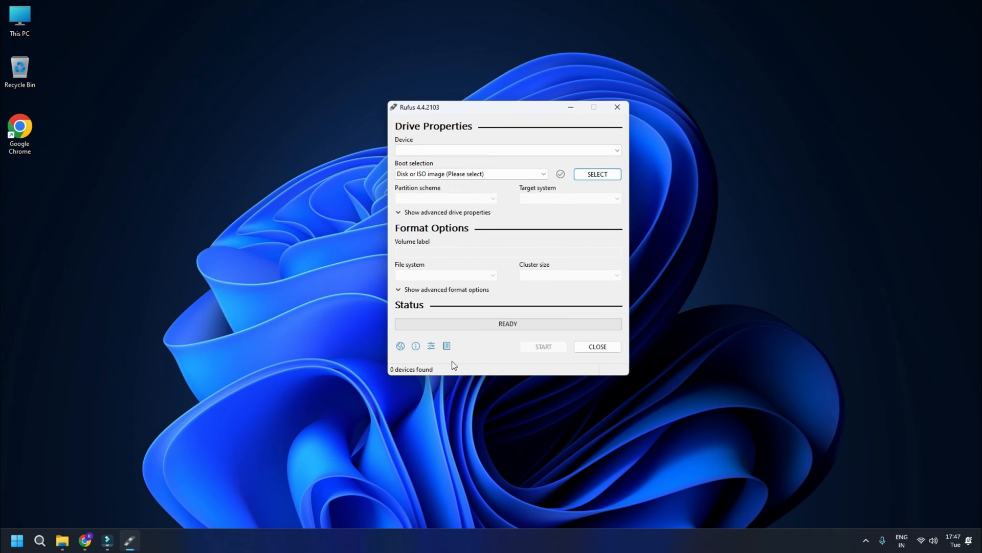
- Select the 32 GB FDS (F:) USB drive as the Rufus device
{"action": "left_click", "coordinate": [596, 347]}
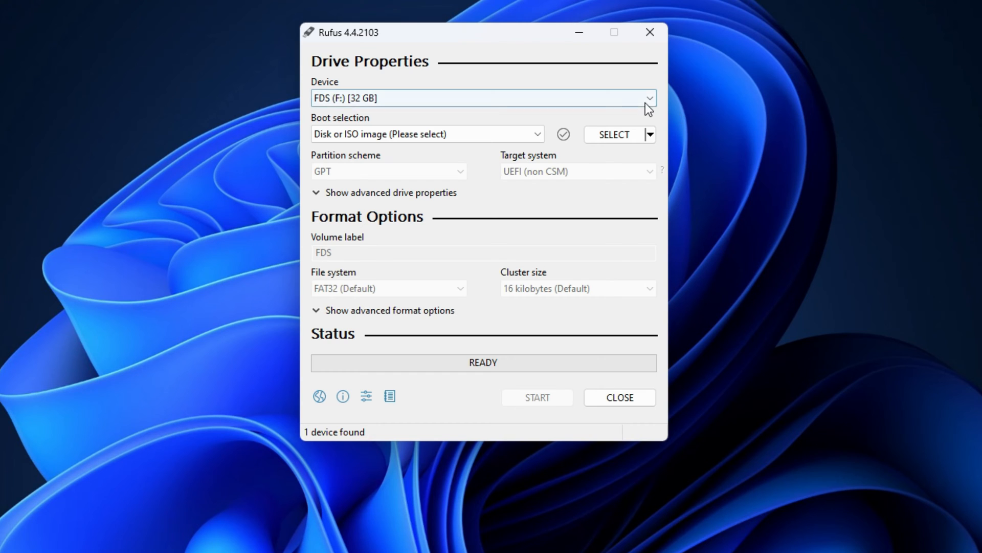
{"action": "left_click", "coordinate": [651, 98]}
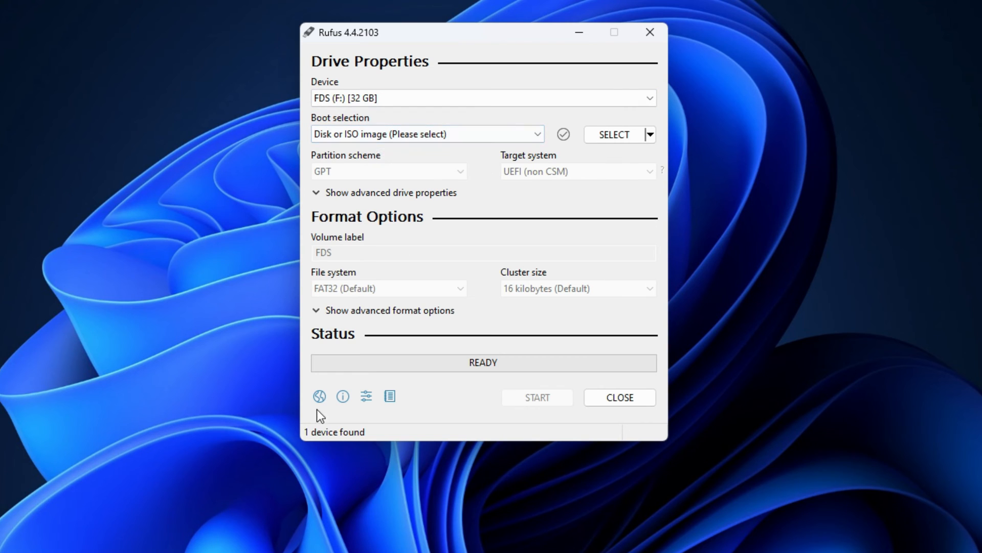
- View and dismiss the About box, then show the interface language list with English chosen
{"action": "left_click", "coordinate": [319, 395]}
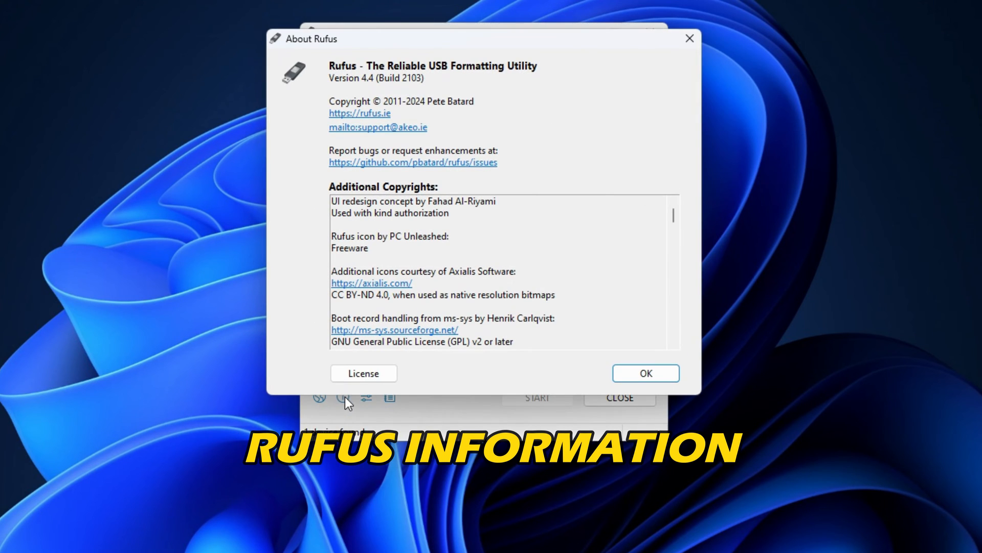
{"action": "left_click", "coordinate": [645, 372]}
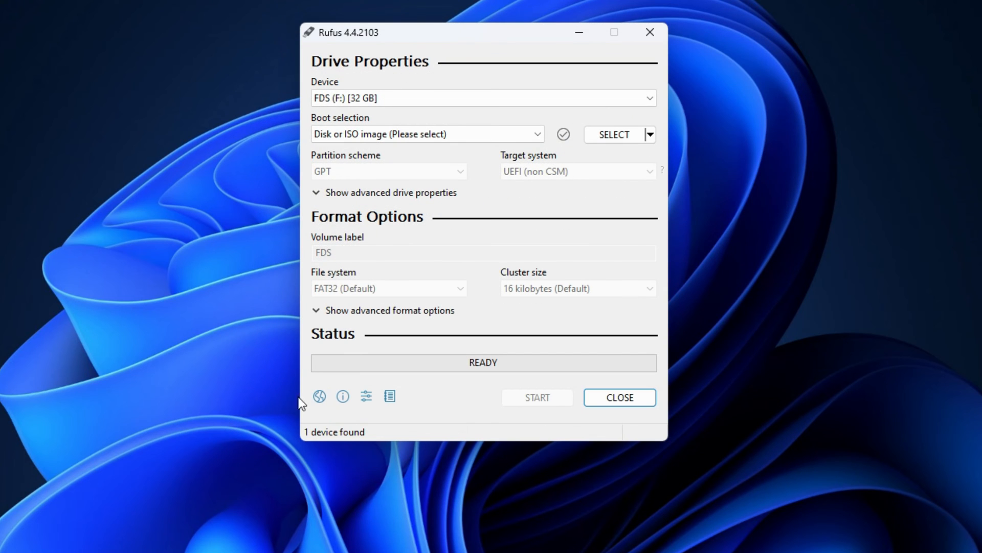
{"action": "mouse_move", "coordinate": [343, 396]}
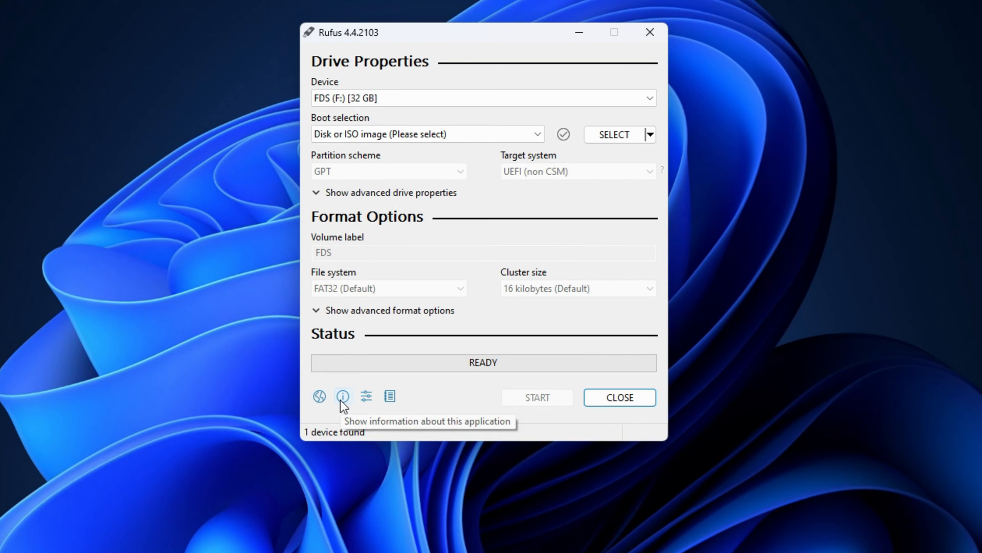
{"action": "mouse_move", "coordinate": [389, 396]}
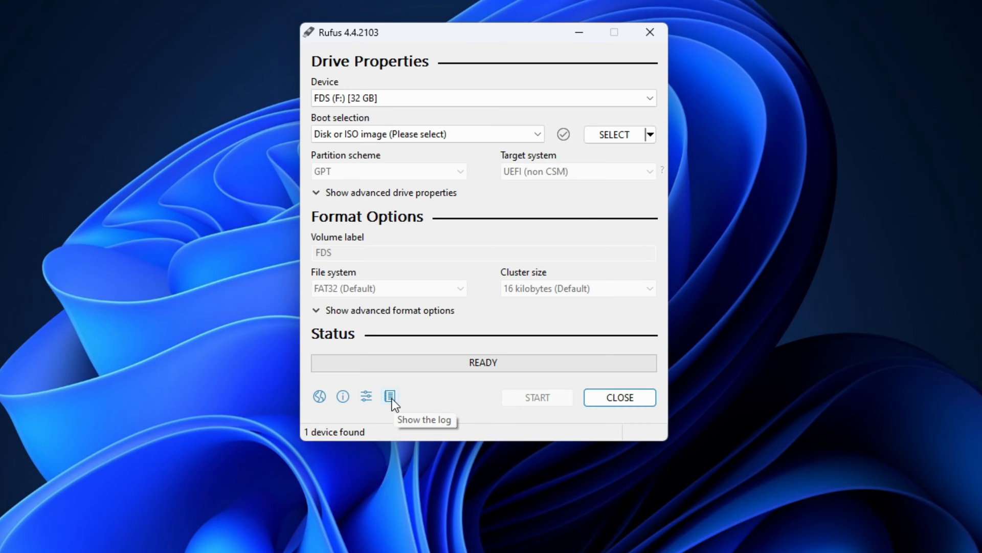
{"action": "left_click", "coordinate": [319, 396]}
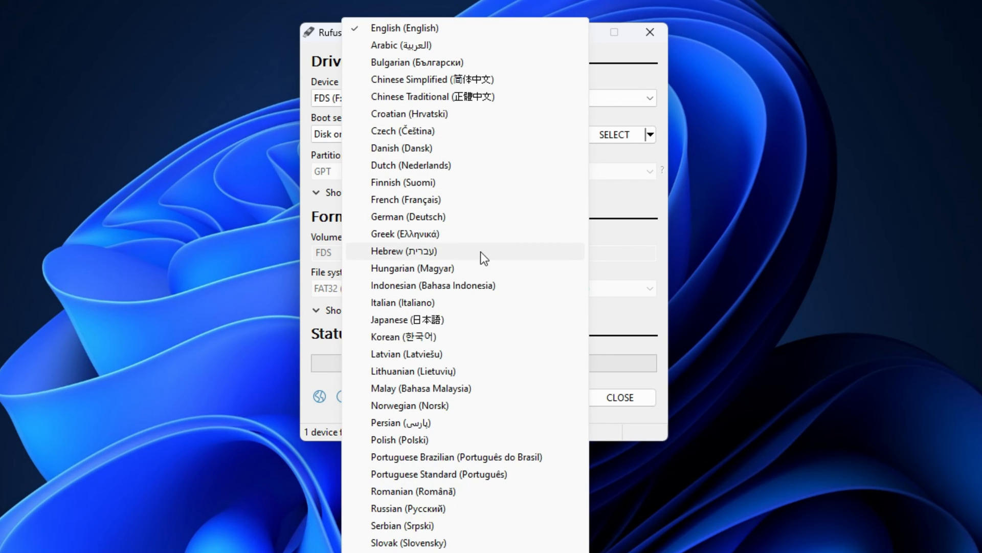
{"action": "mouse_move", "coordinate": [410, 439]}
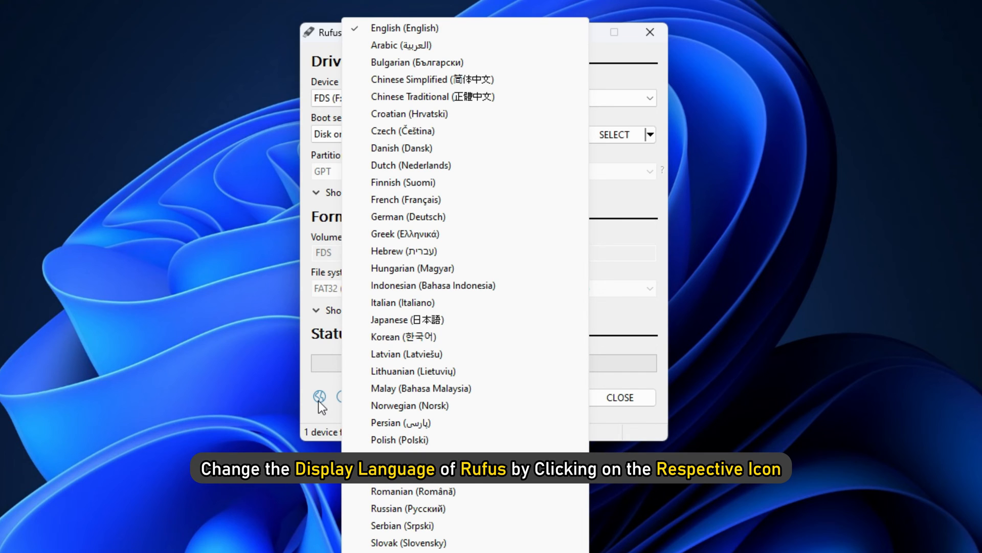
{"action": "mouse_move", "coordinate": [425, 194]}
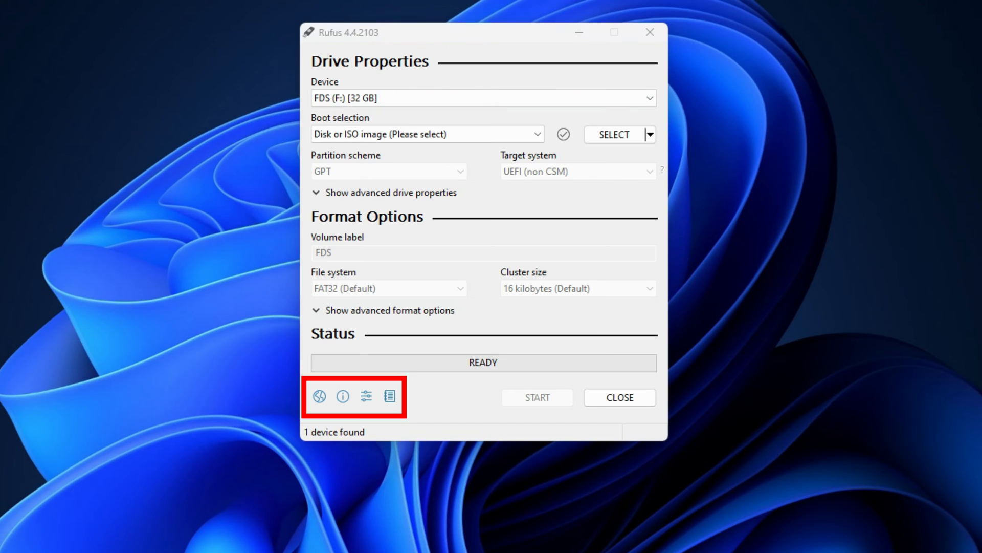
{"action": "mouse_move", "coordinate": [565, 421]}
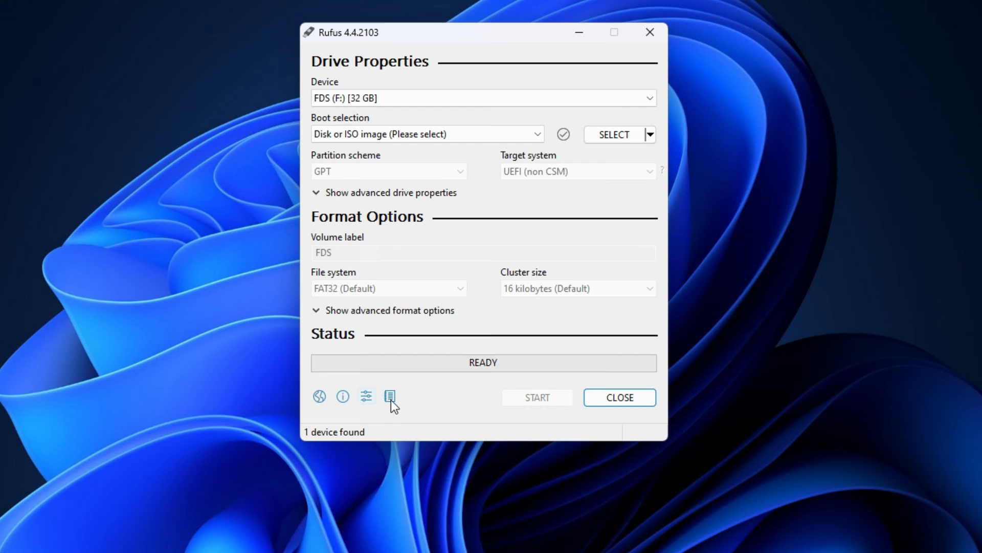
{"action": "mouse_move", "coordinate": [343, 395]}
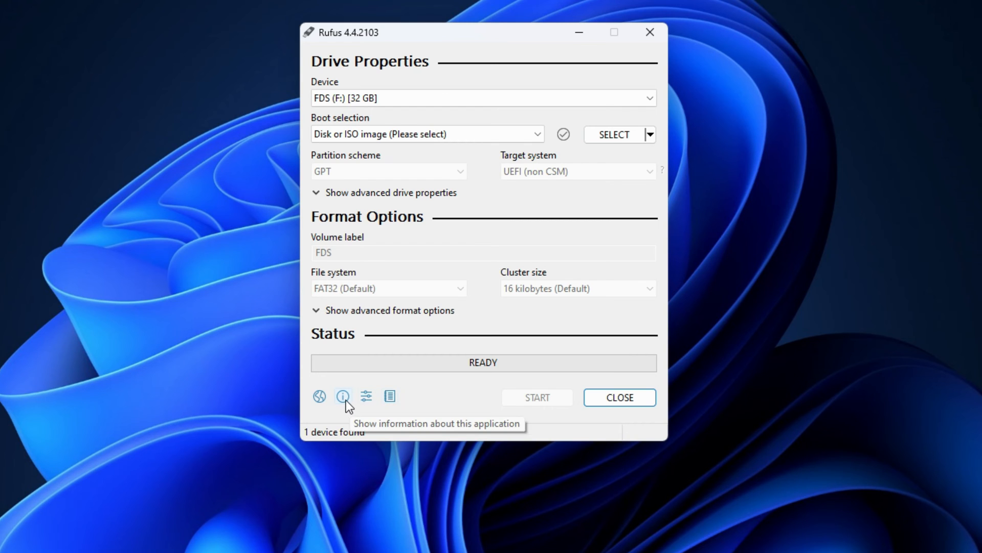
{"action": "mouse_move", "coordinate": [319, 396]}
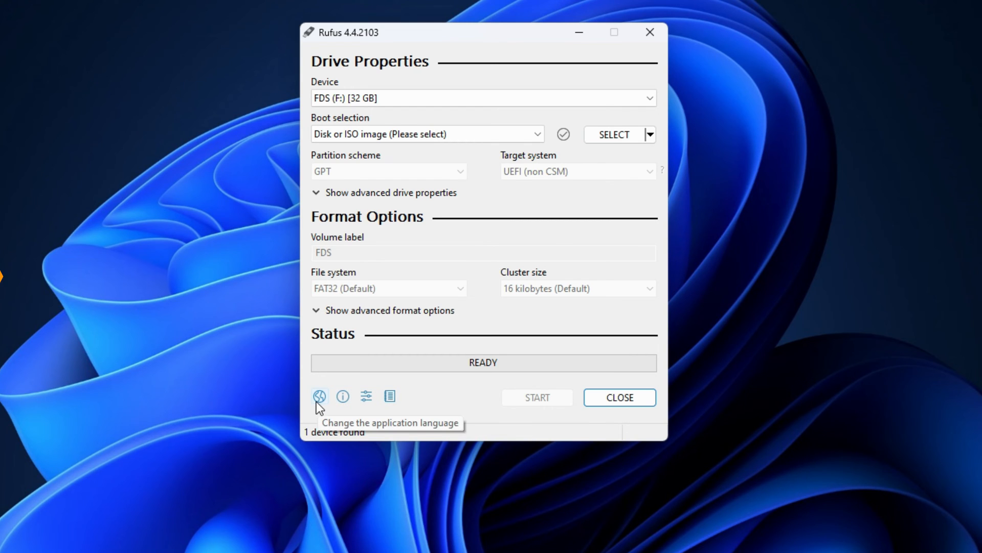
- Close the Rufus window, leaving the empty desktop
{"action": "left_click", "coordinate": [618, 397]}
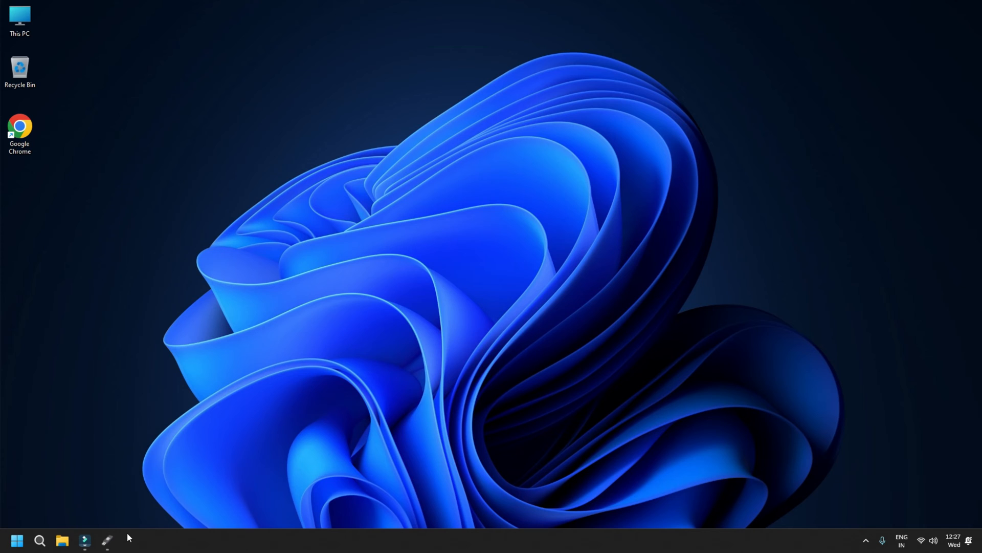
- Reopen Rufus and start the built-in Windows ISO download instead of selecting a local image
{"action": "left_click", "coordinate": [77, 543]}
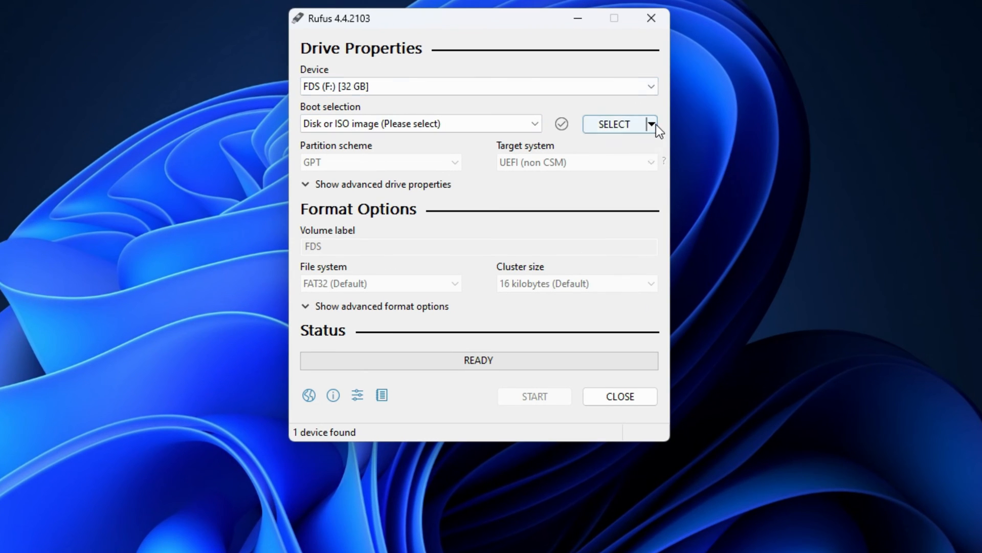
{"action": "left_click", "coordinate": [652, 124]}
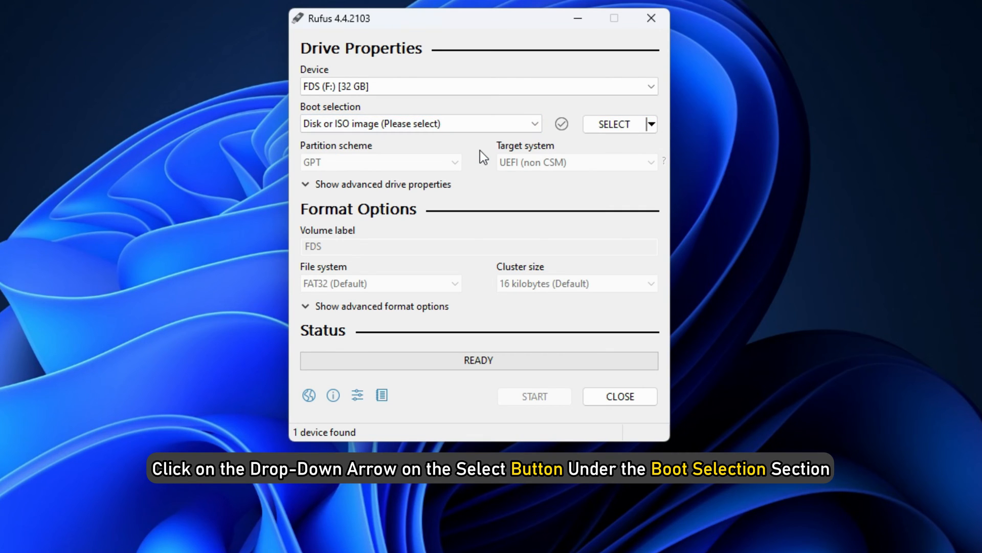
{"action": "left_click", "coordinate": [651, 124]}
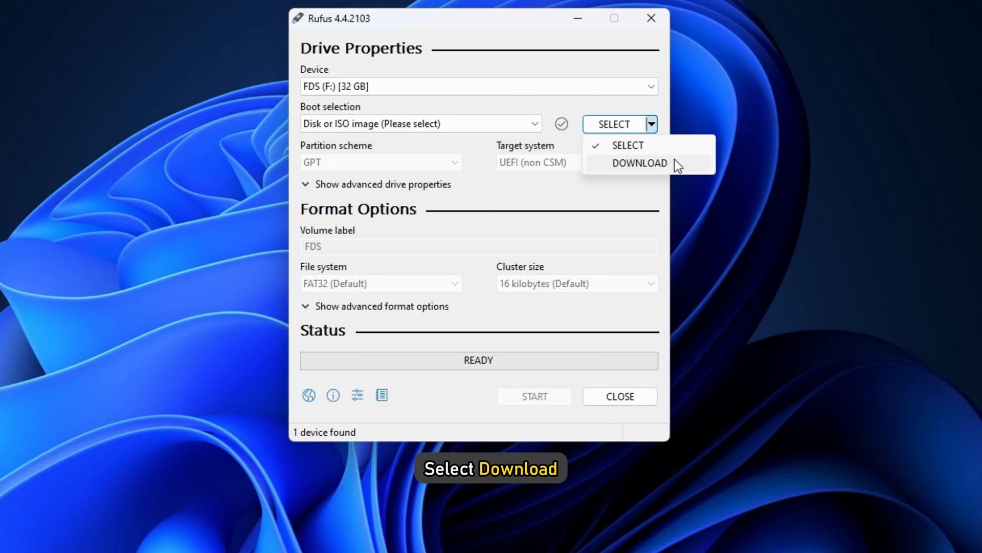
{"action": "left_click", "coordinate": [639, 163]}
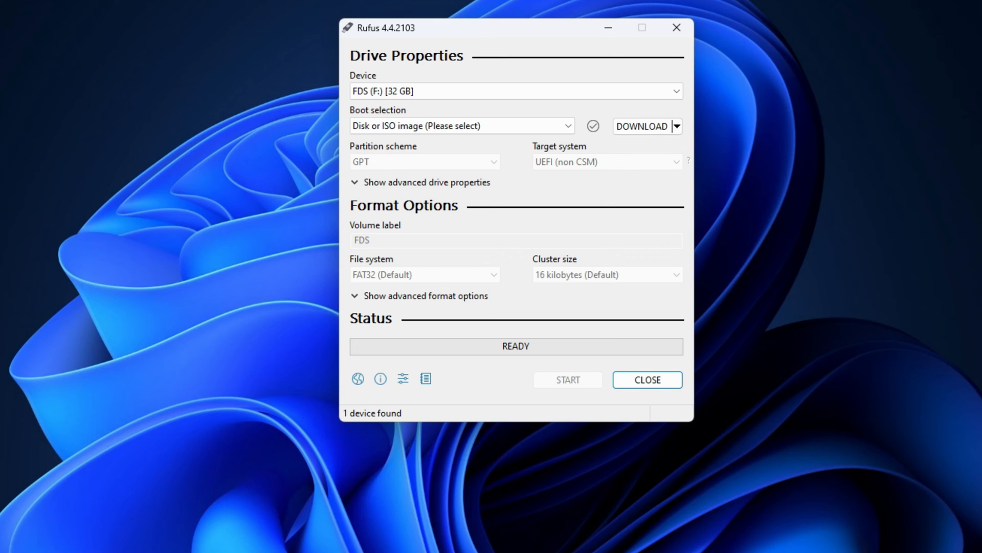
{"action": "left_click", "coordinate": [642, 126]}
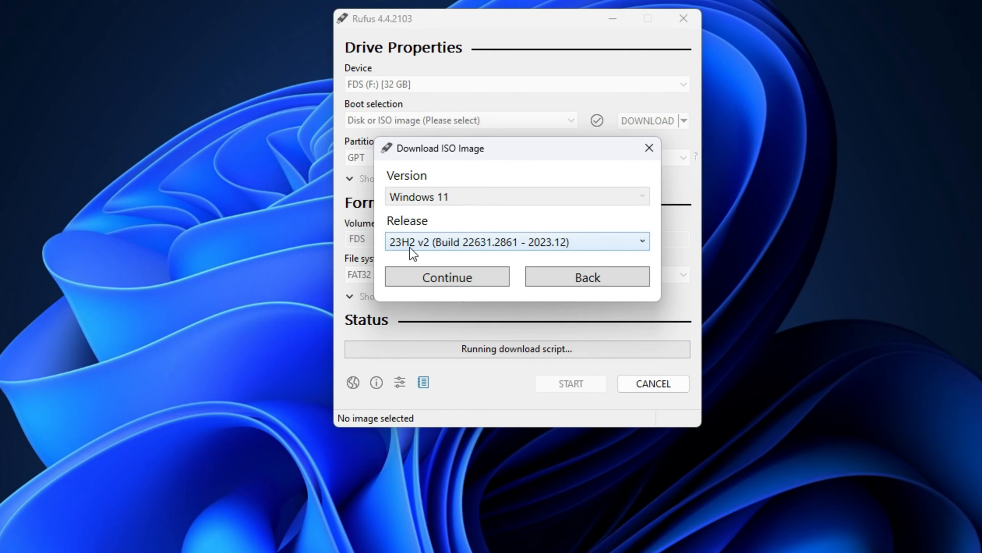
- Choose Windows 11 23H2 v2 Home/Pro/Edu and hand the ISO download to the browser
{"action": "left_click", "coordinate": [447, 276]}
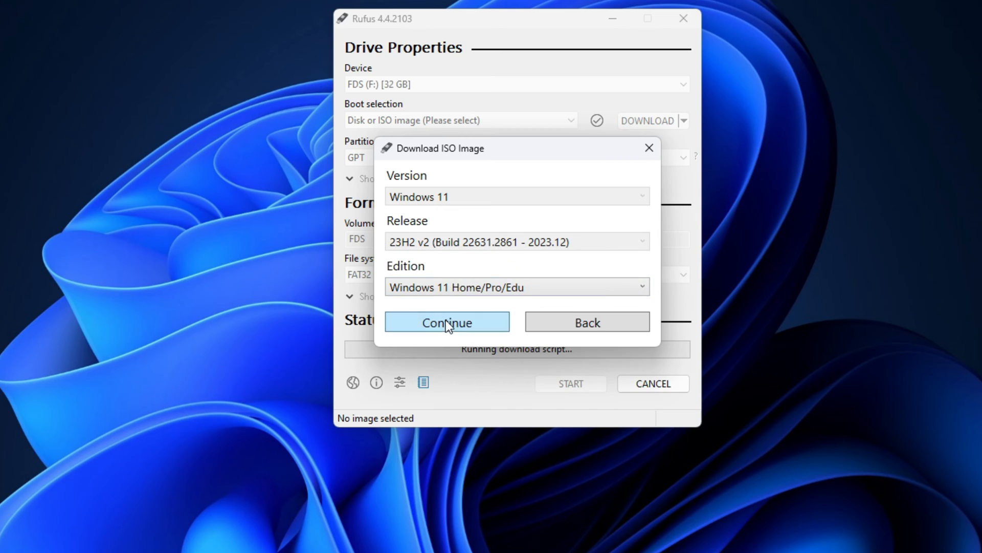
{"action": "left_click", "coordinate": [448, 322]}
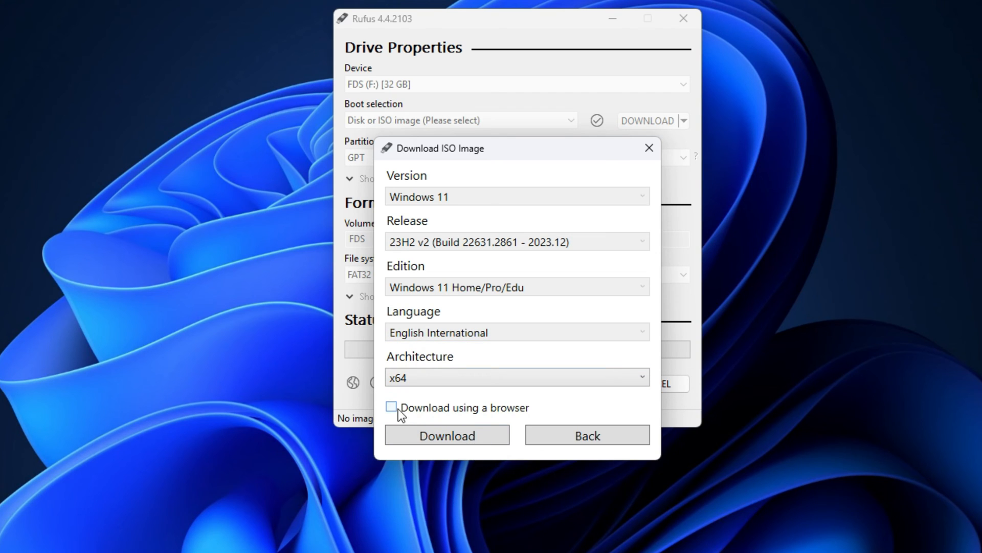
{"action": "left_click", "coordinate": [447, 435]}
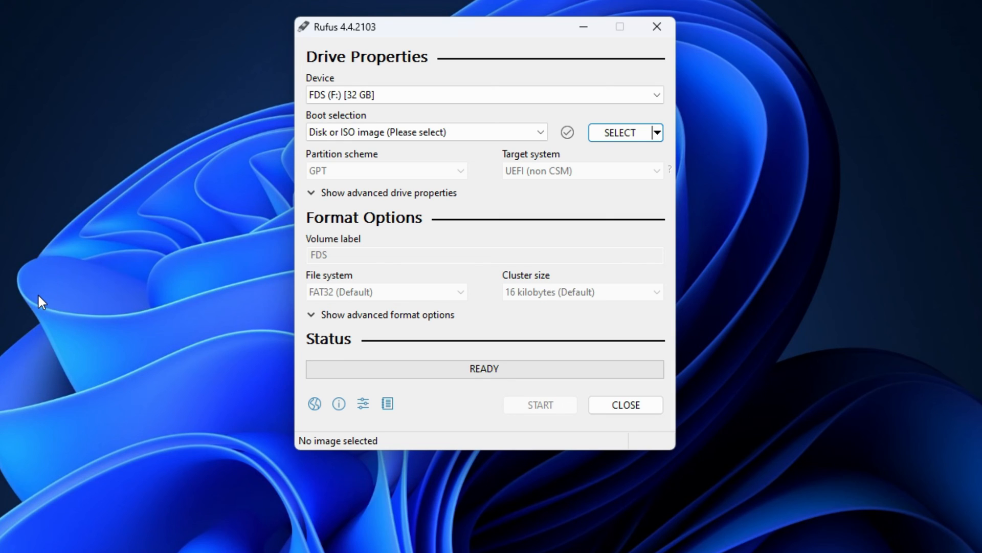
{"action": "mouse_move", "coordinate": [524, 99]}
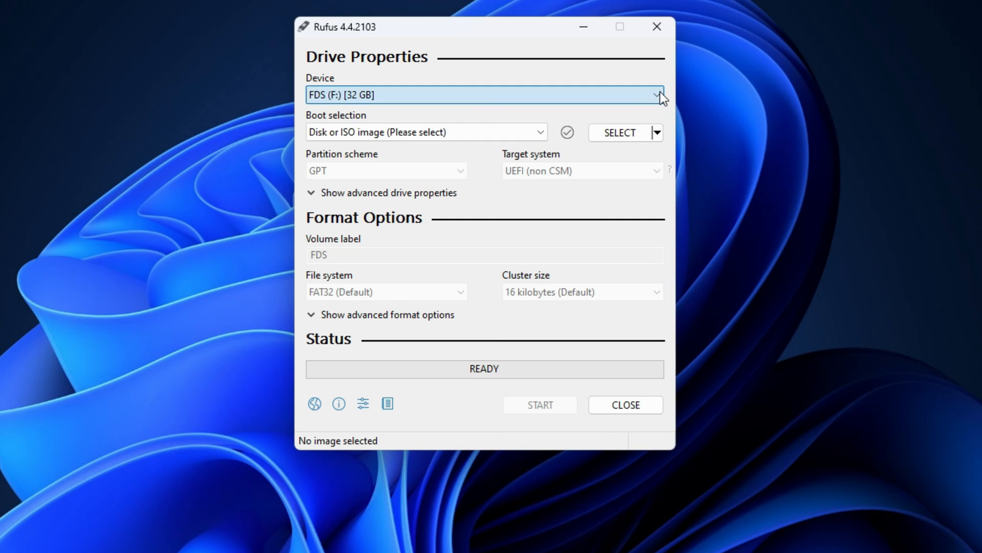
- Load Win11_23H2_EnglishInternational_x64v2.iso from Downloads as the boot image
{"action": "left_click", "coordinate": [618, 132]}
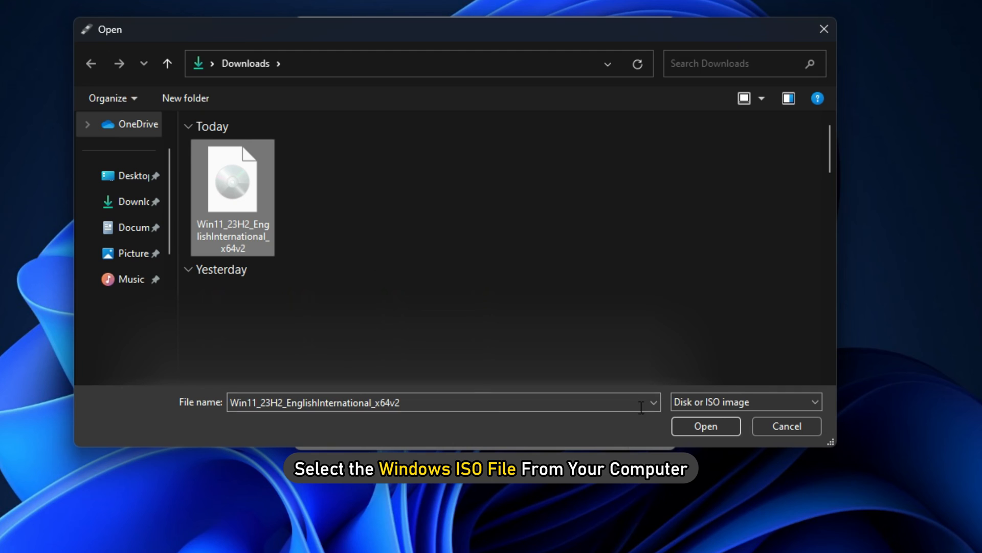
{"action": "left_click", "coordinate": [704, 426]}
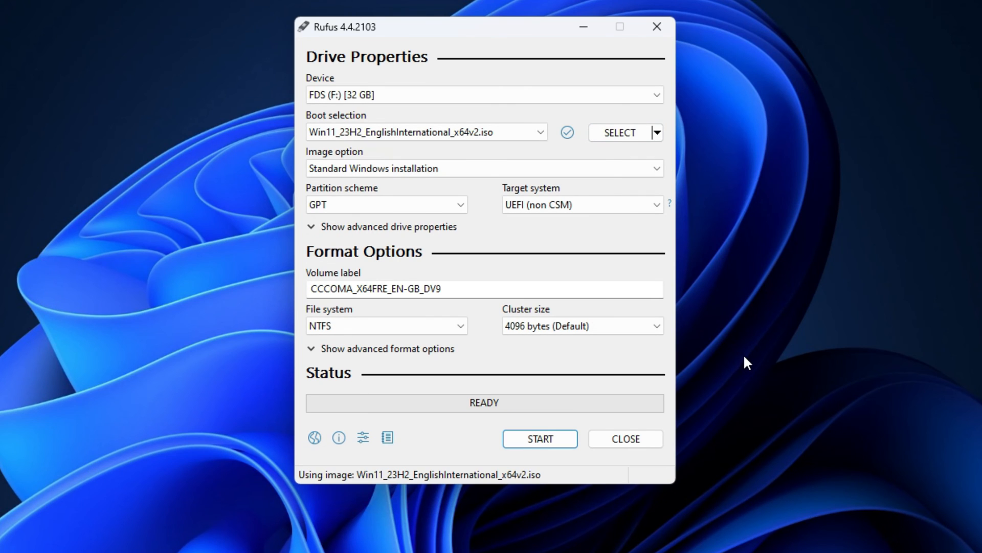
{"action": "mouse_move", "coordinate": [368, 220]}
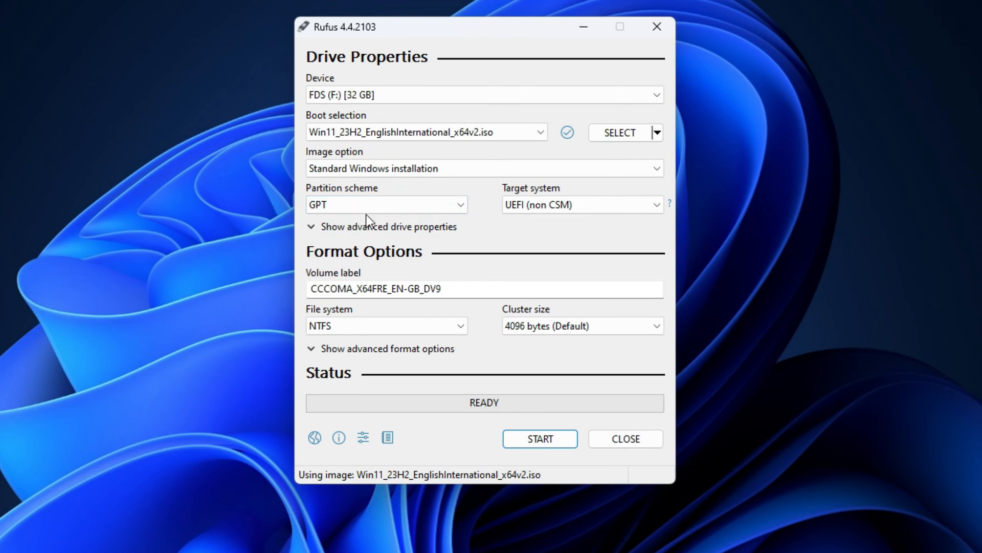
{"action": "mouse_move", "coordinate": [372, 226]}
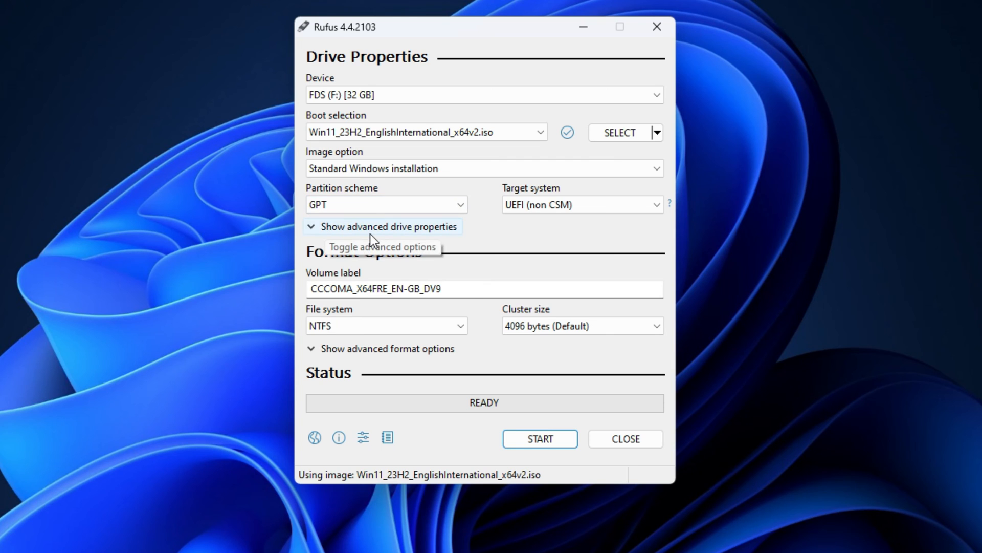
- Start writing the image to the 32 GB drive, accepting the Windows User Experience defaults
{"action": "left_click", "coordinate": [539, 438]}
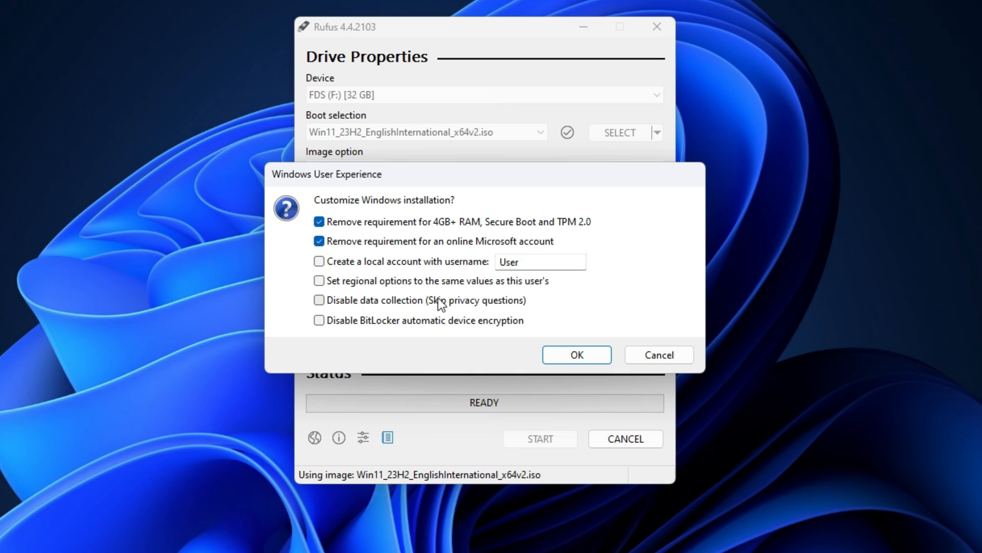
{"action": "left_click", "coordinate": [576, 355]}
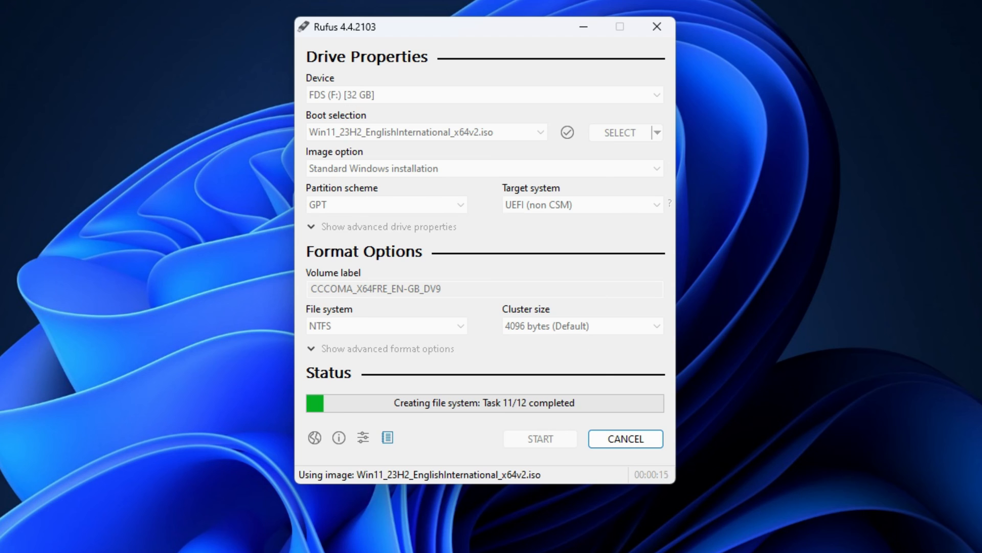
{"action": "left_click", "coordinate": [539, 439]}
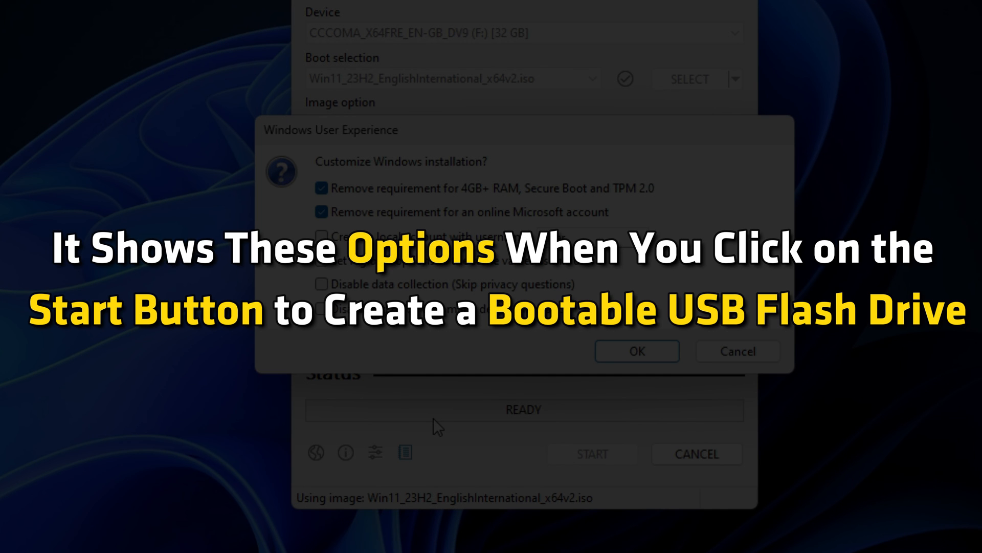
{"action": "mouse_move", "coordinate": [427, 426]}
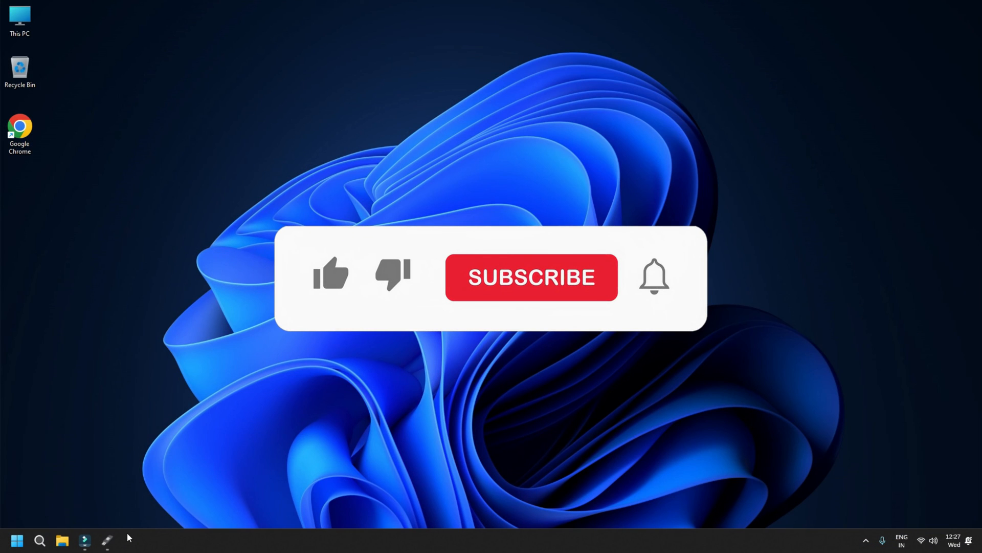
- Close Rufus after the bootable Windows 11 USB drive is complete
{"action": "left_click", "coordinate": [530, 277]}
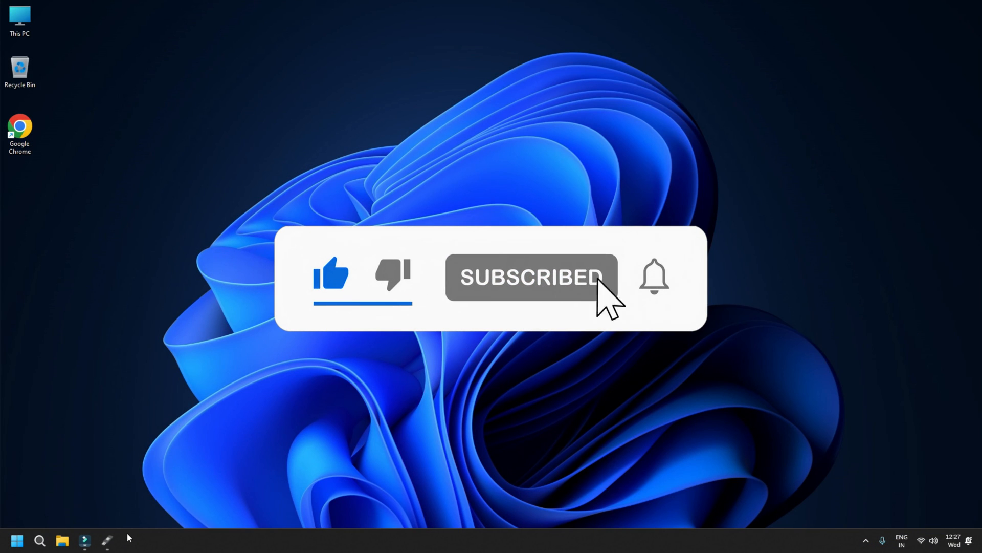